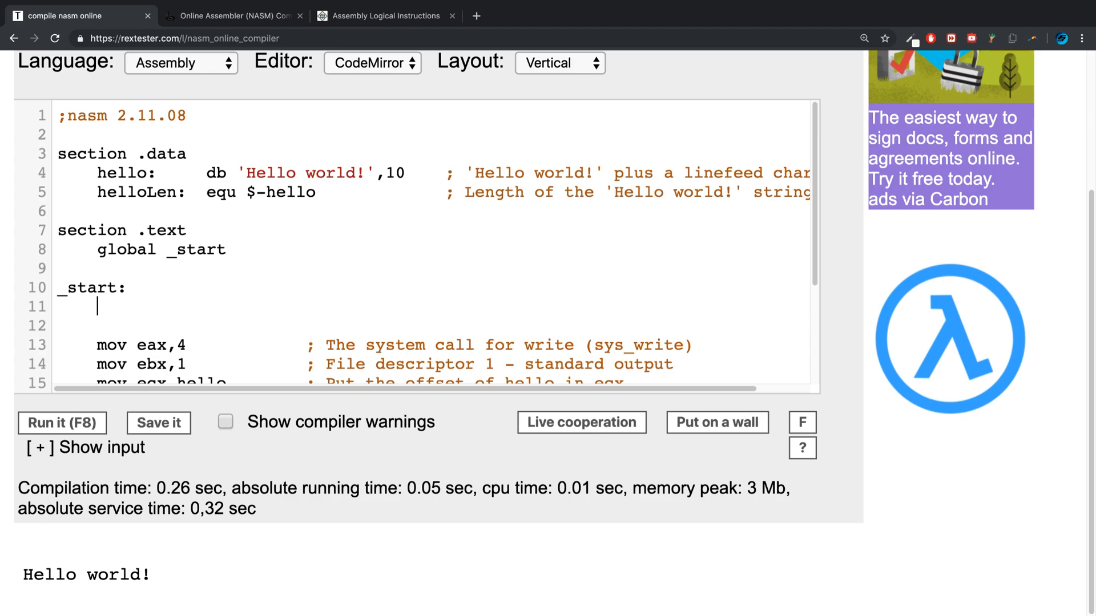
- Type 'mov esp, 67' on line 11 and 'not esp' below it under _start
text(mov)
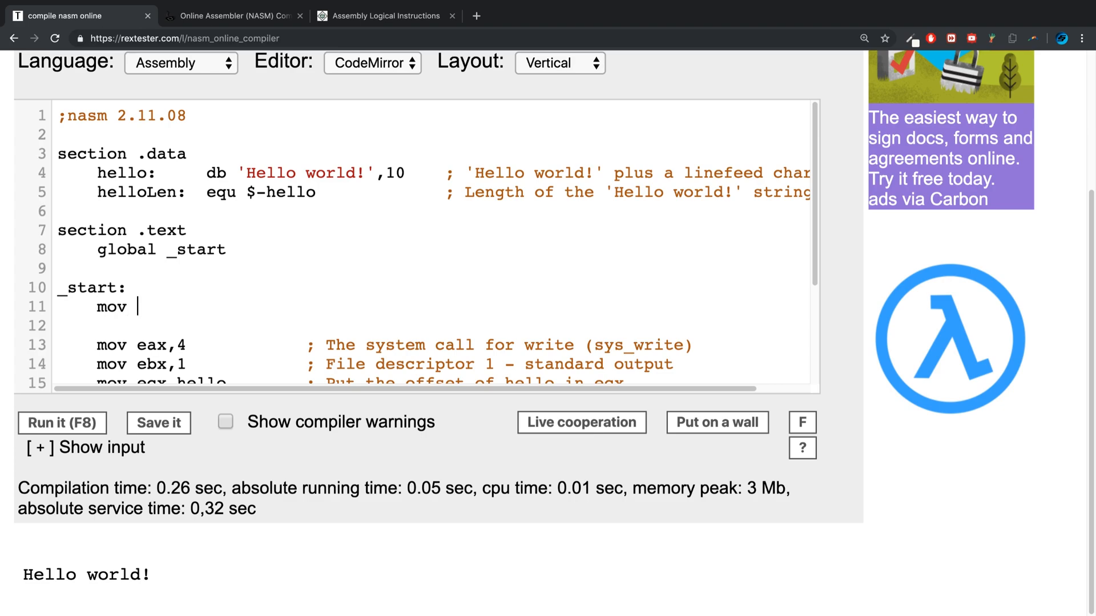
text(esp,)
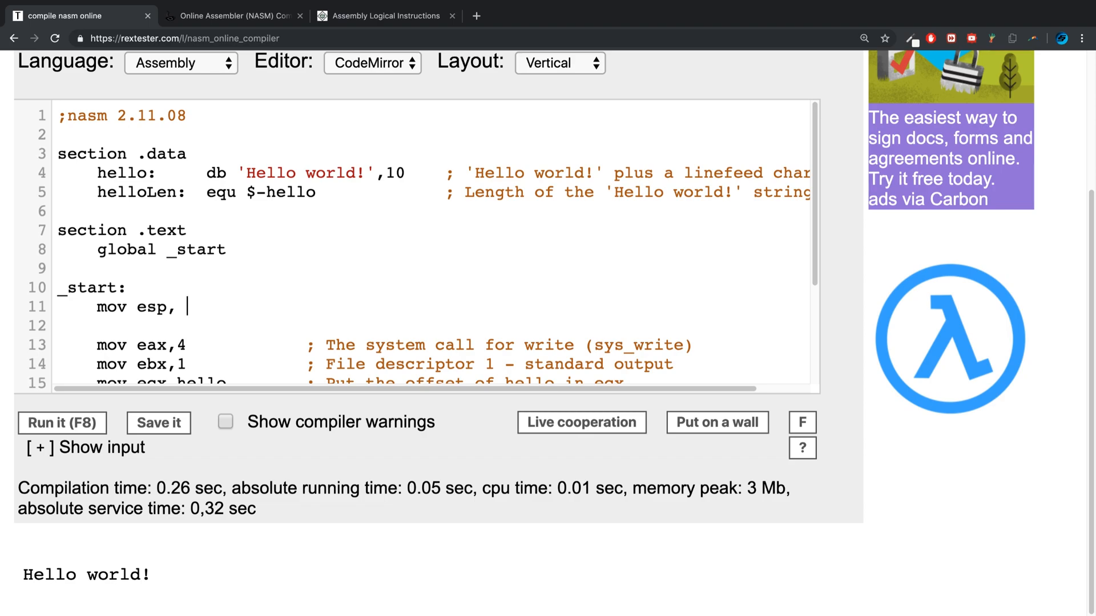
text(66)
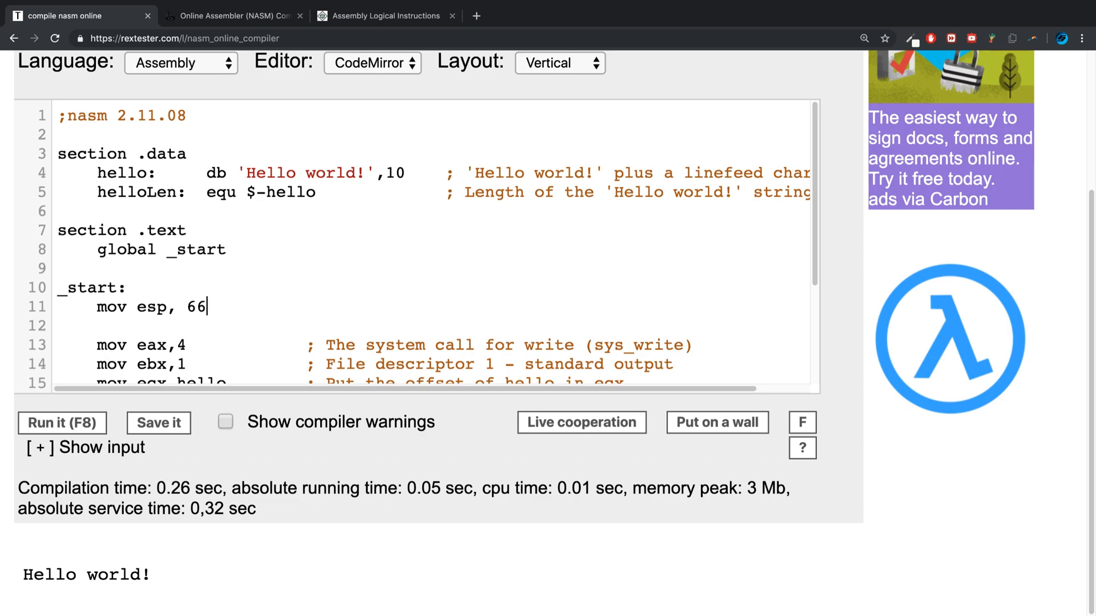
text(7)
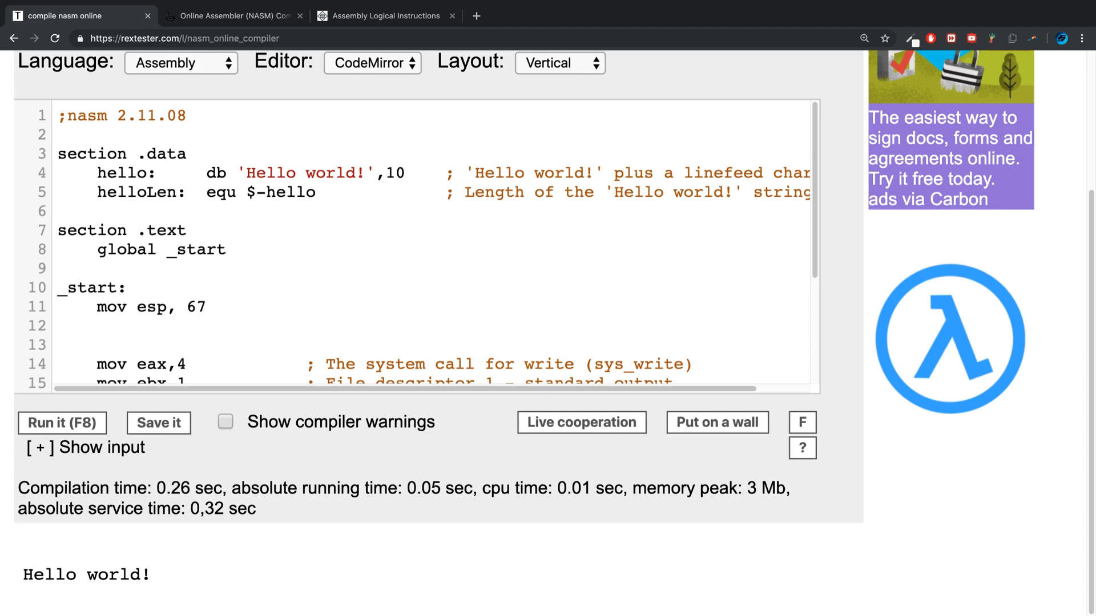
text(not)
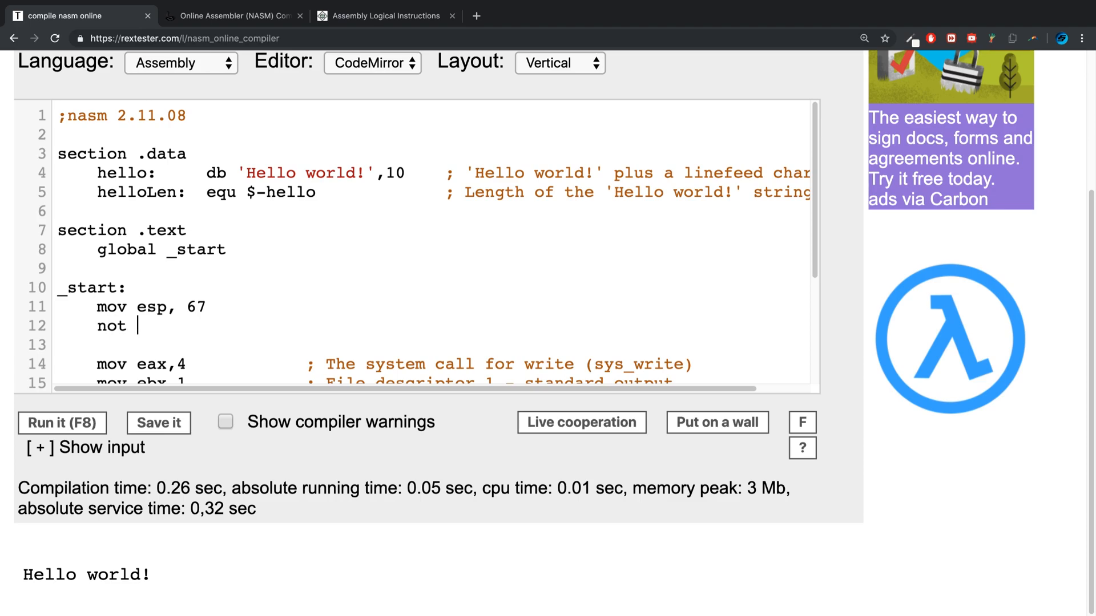
text(esp)
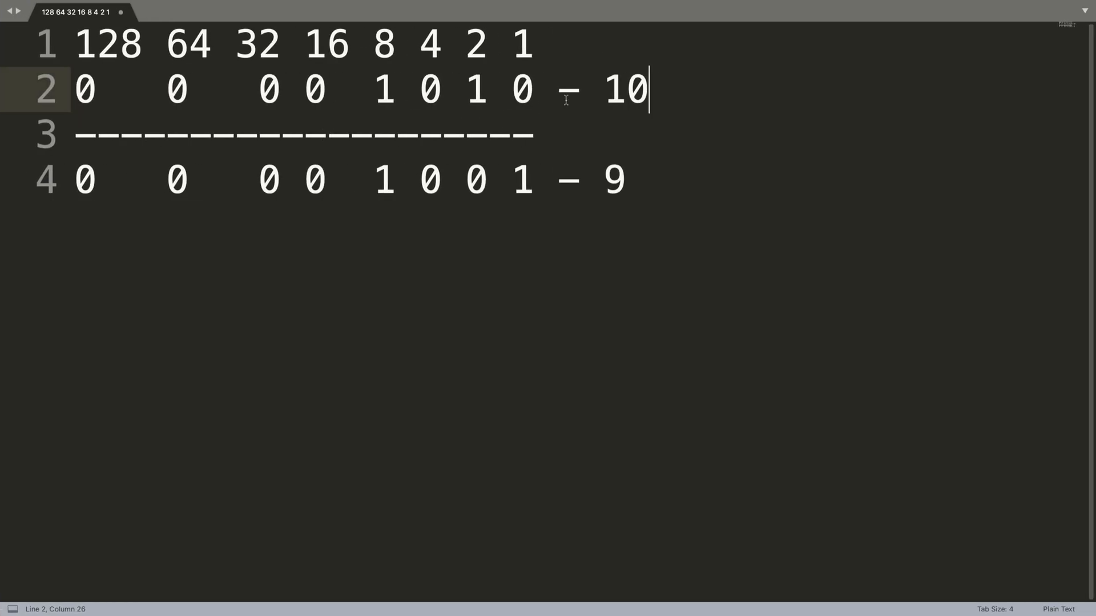
- Replace the note's row value 10 with 67 and fix its bits to 01000011
text(67)
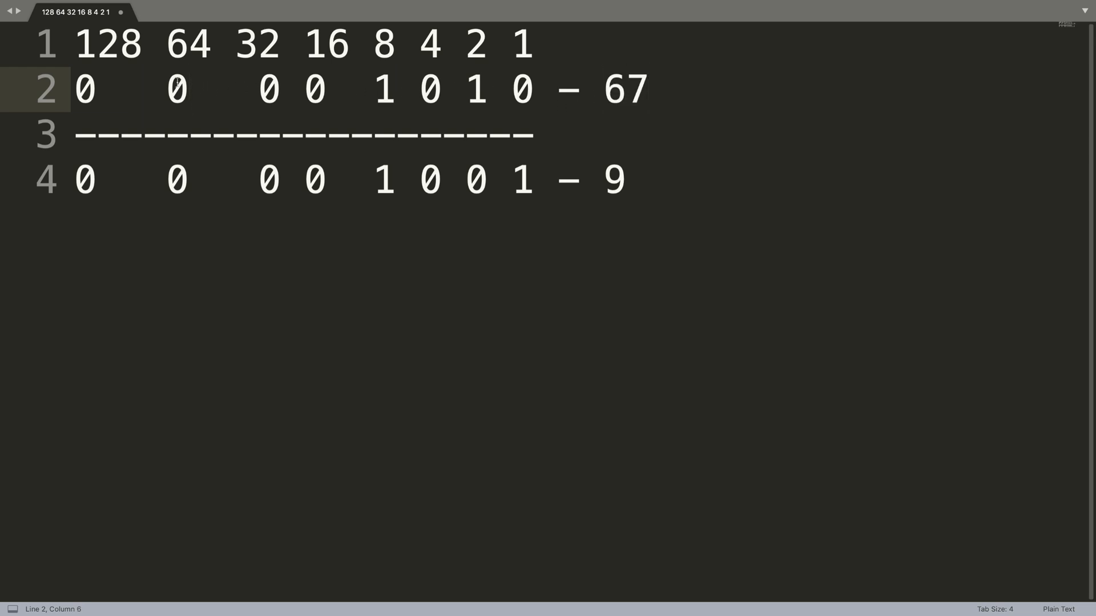
text(1)
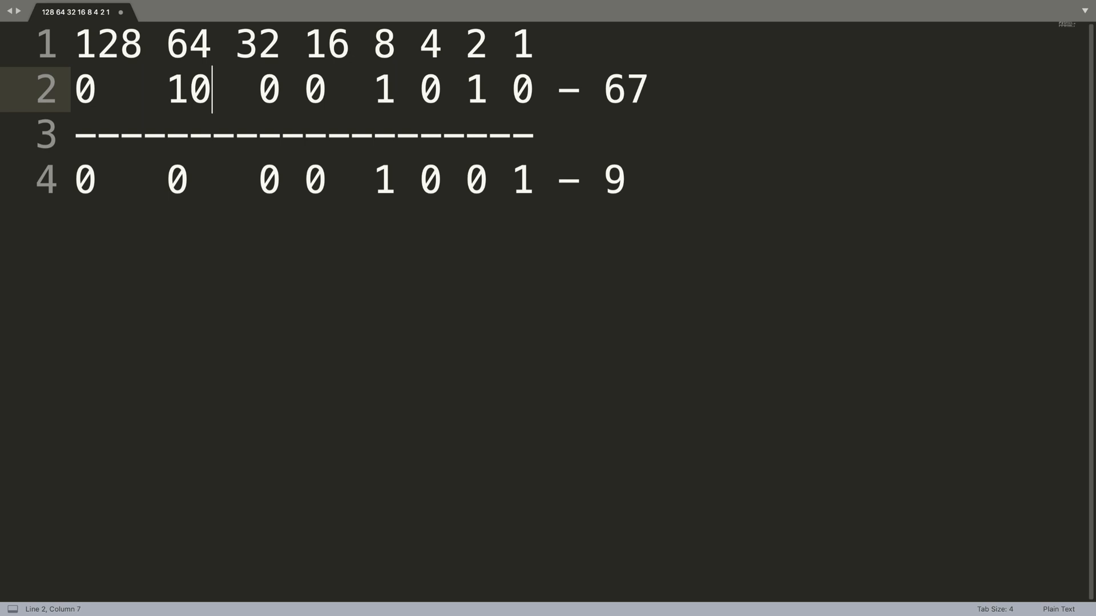
key(Backspace)
text(0)
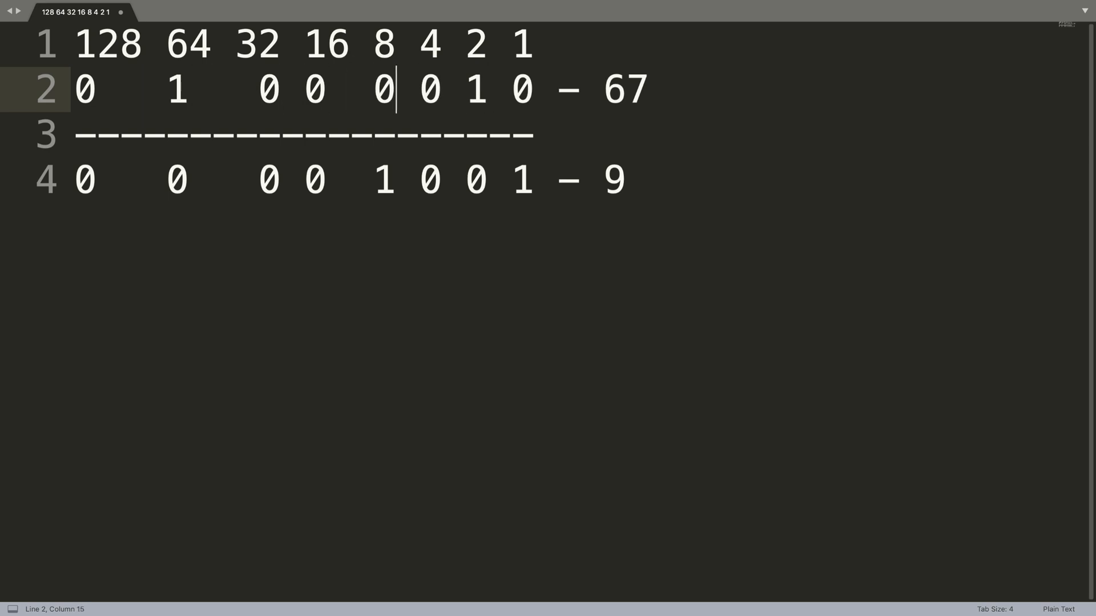
text(1)
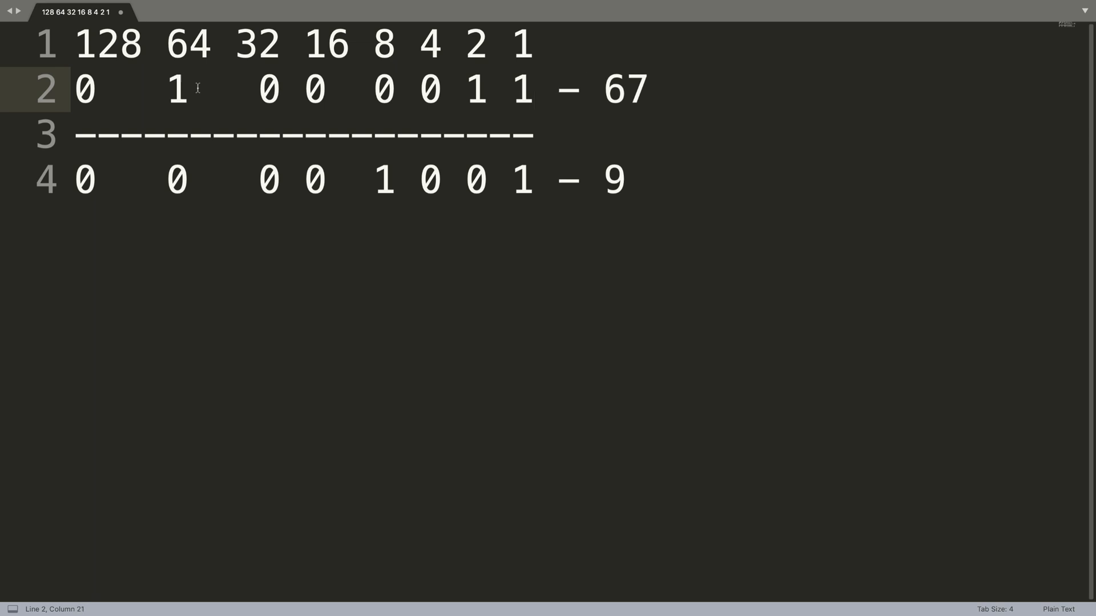
mouse_move(458, 175)
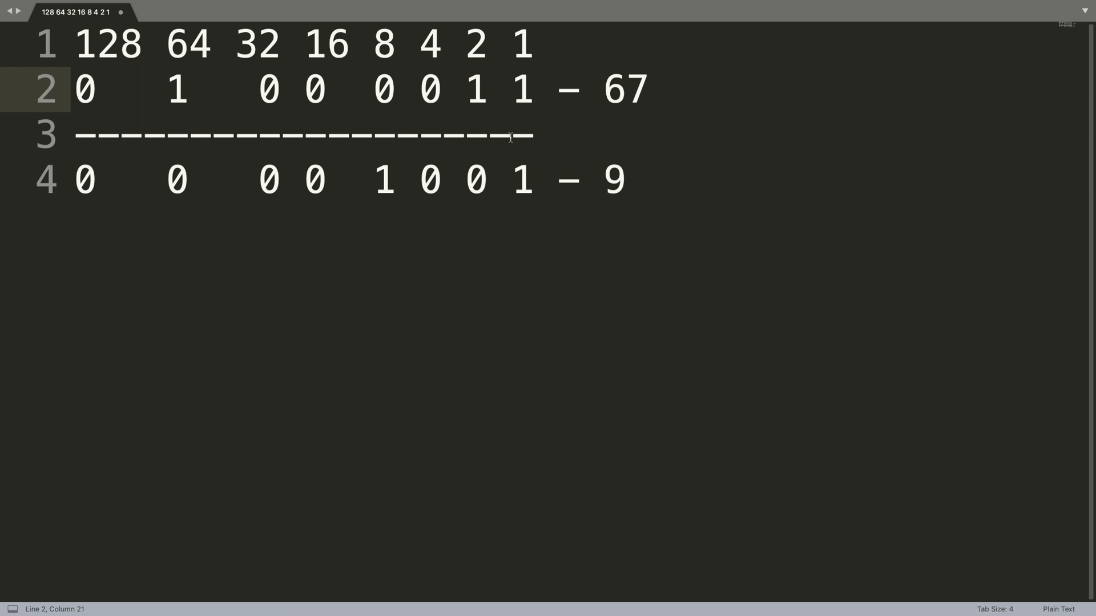
- Rewrite the note's bottom row bits as 10111100 and replace 9 with 188
click(512, 180)
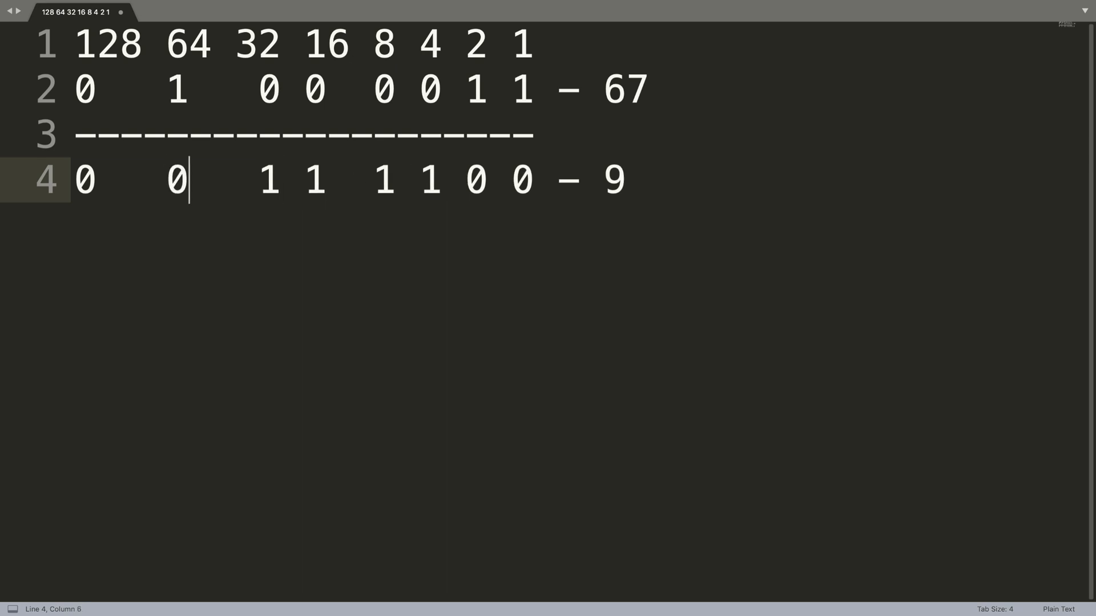
text(1)
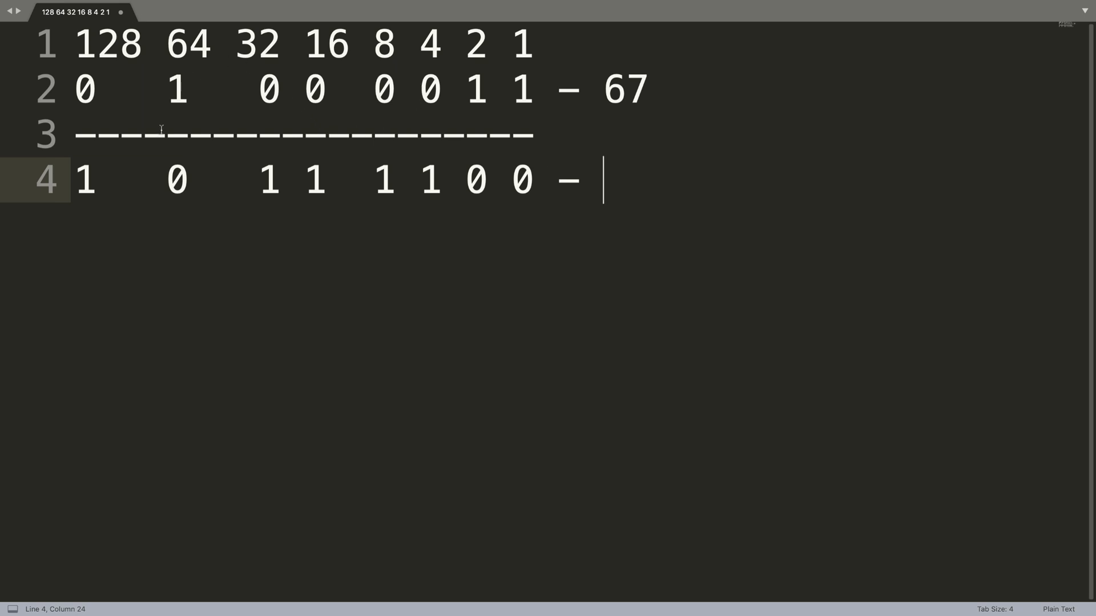
mouse_move(257, 189)
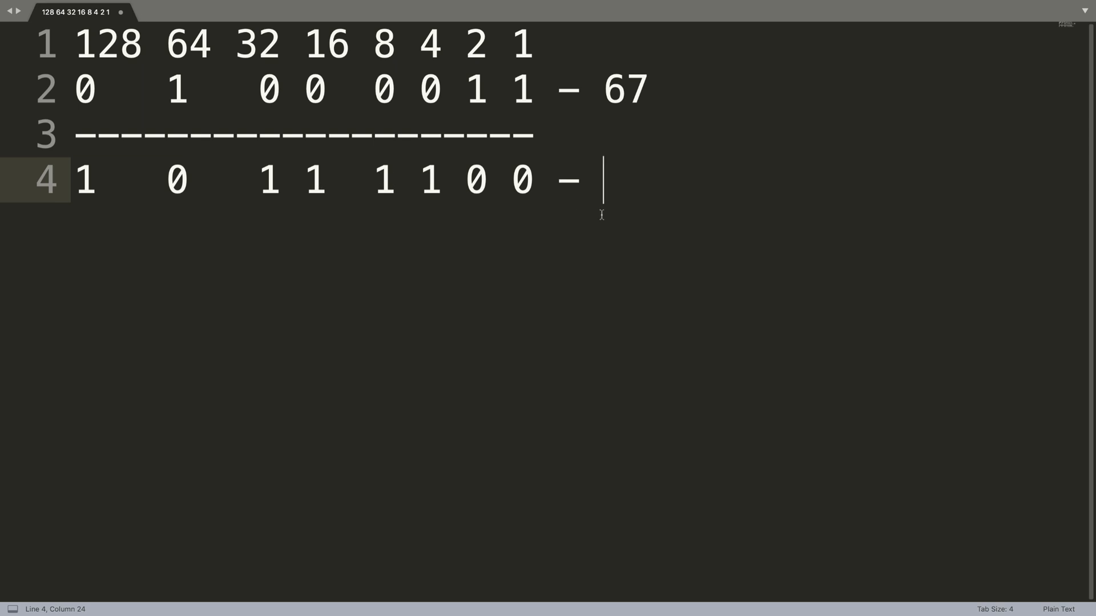
text(188)
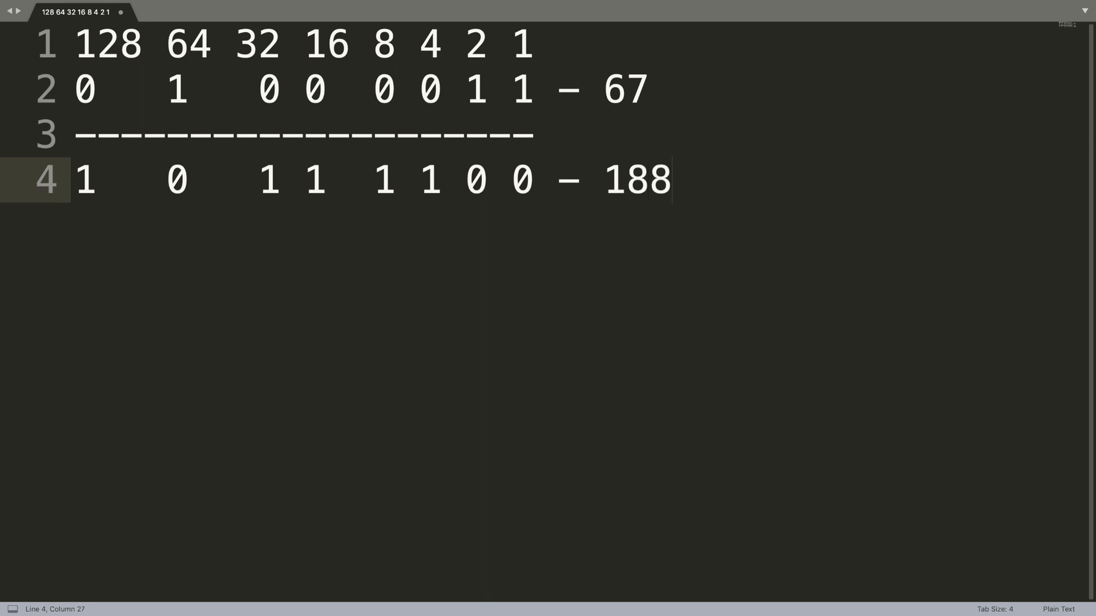
mouse_move(718, 273)
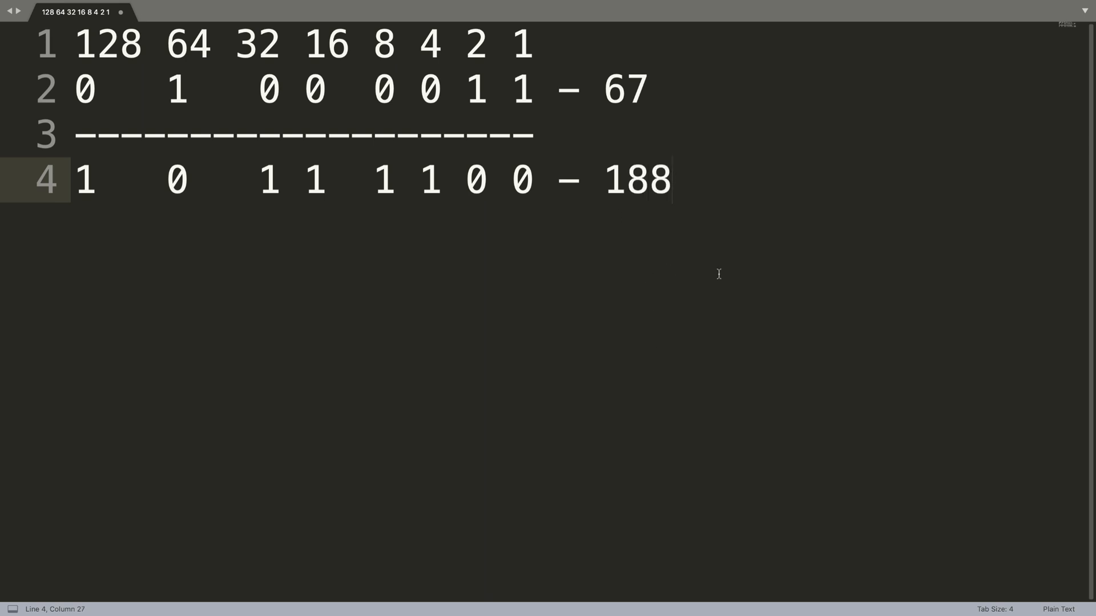
key(ctrl+a)
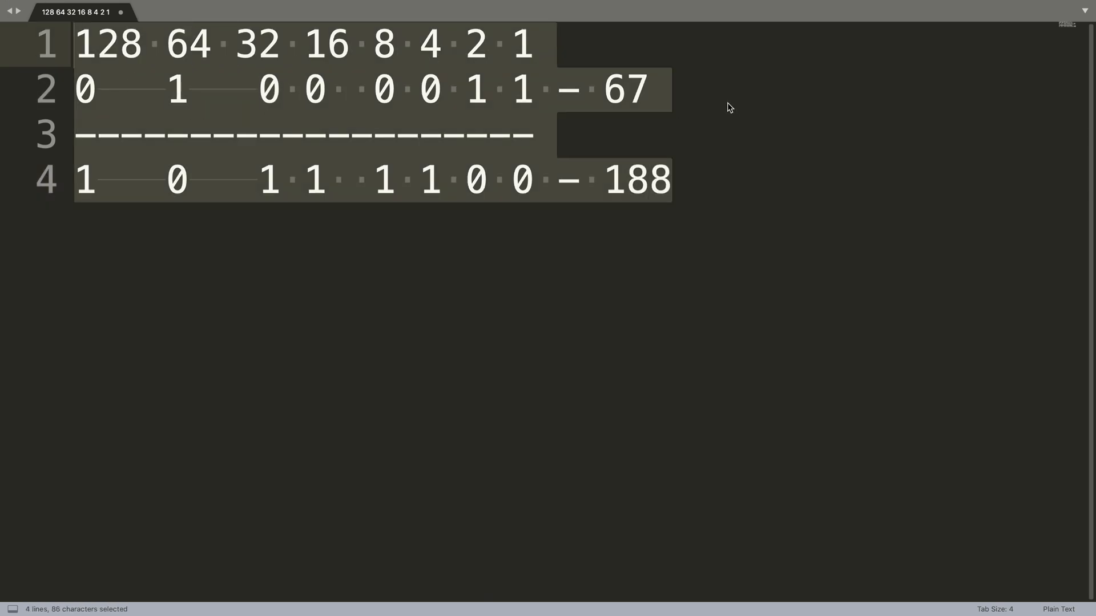
double_click(625, 90)
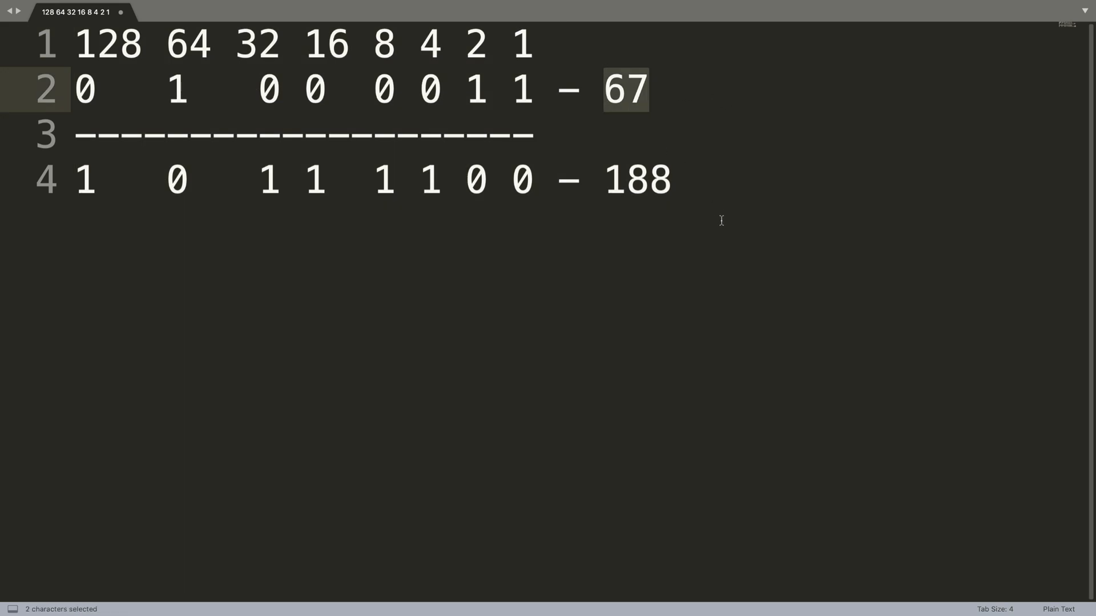
mouse_move(716, 219)
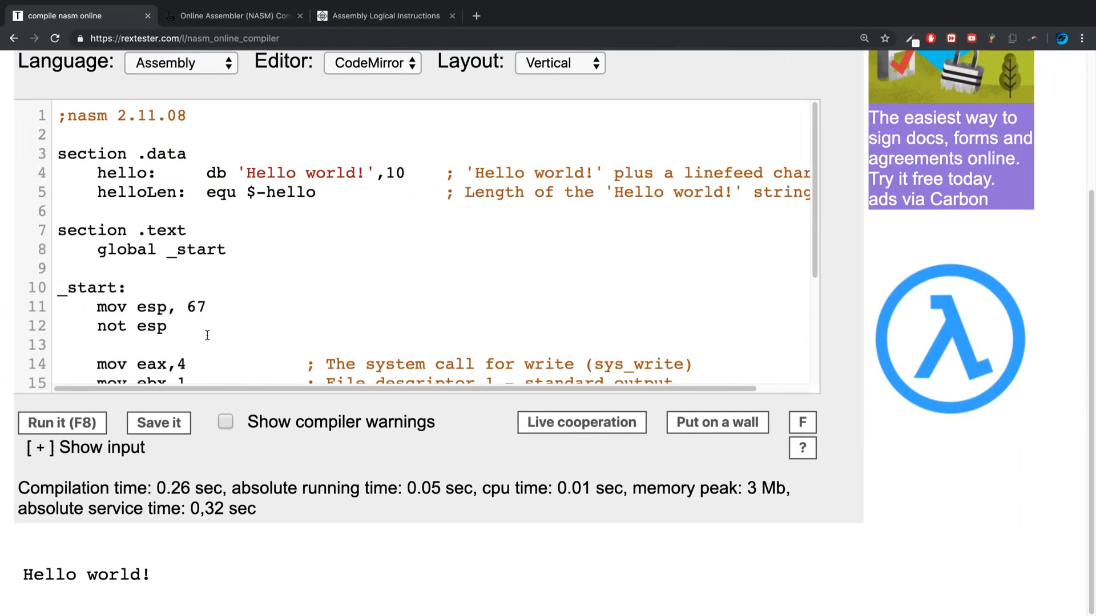
click(168, 327)
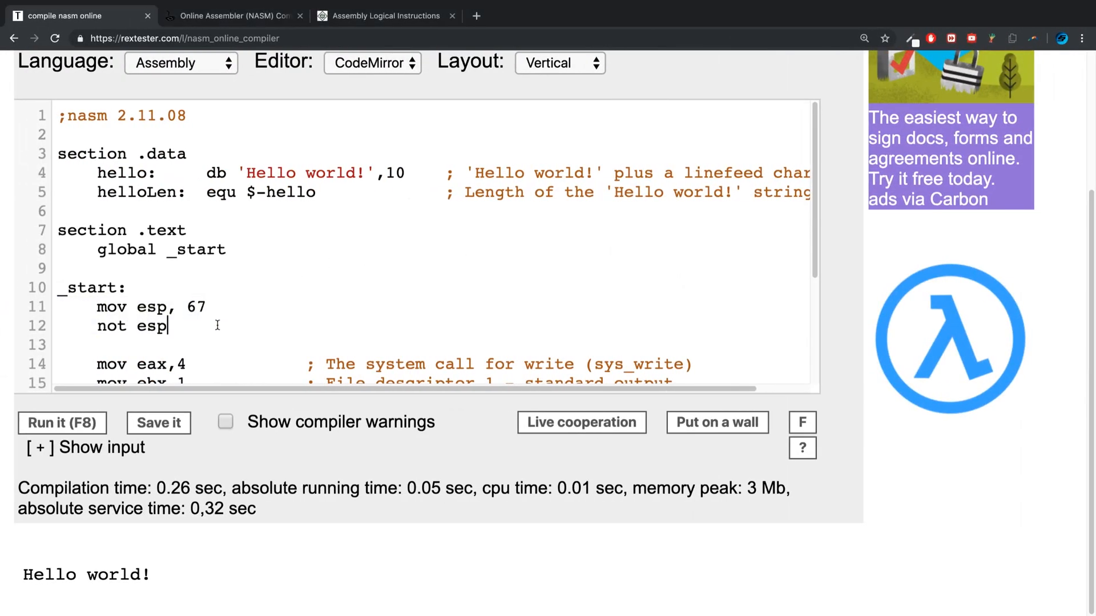